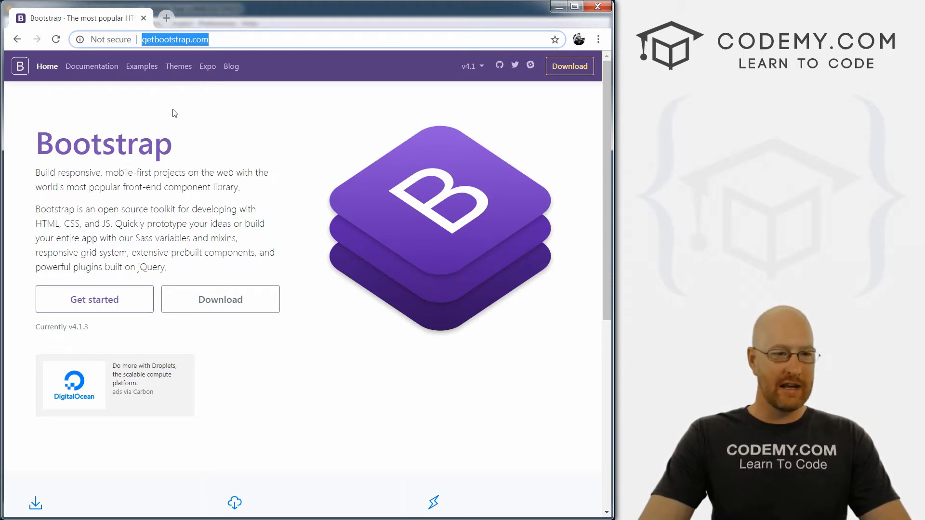
mouse_move(124, 70)
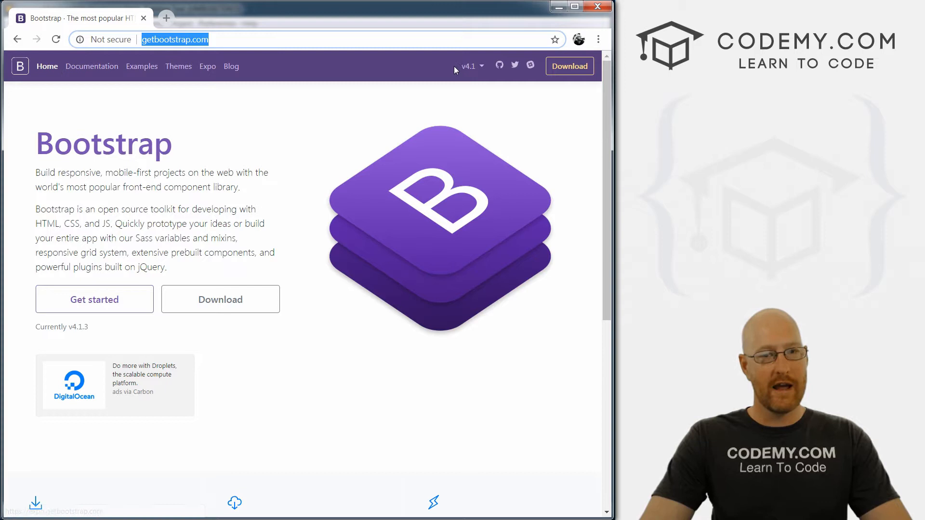
Show the Bootstrap versions list, then go to the Getting started Introduction page via Get started
left_click(482, 65)
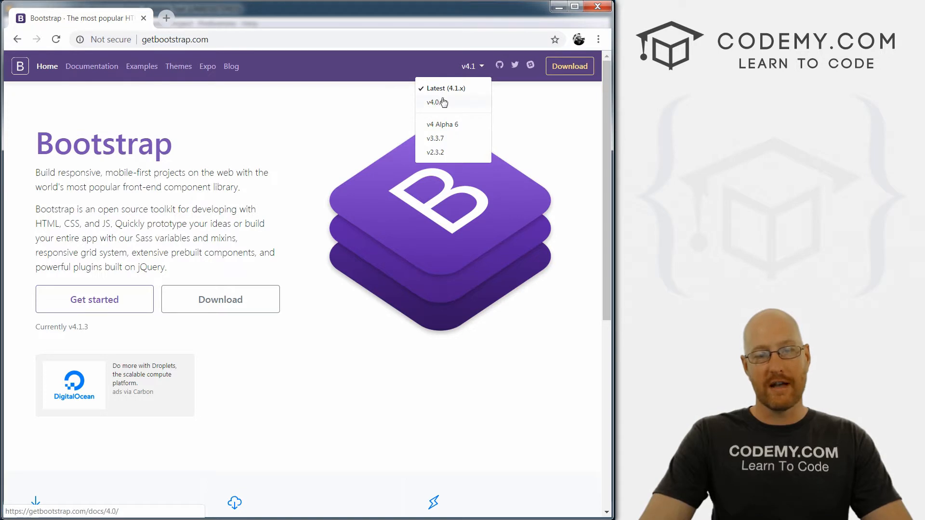
mouse_move(459, 109)
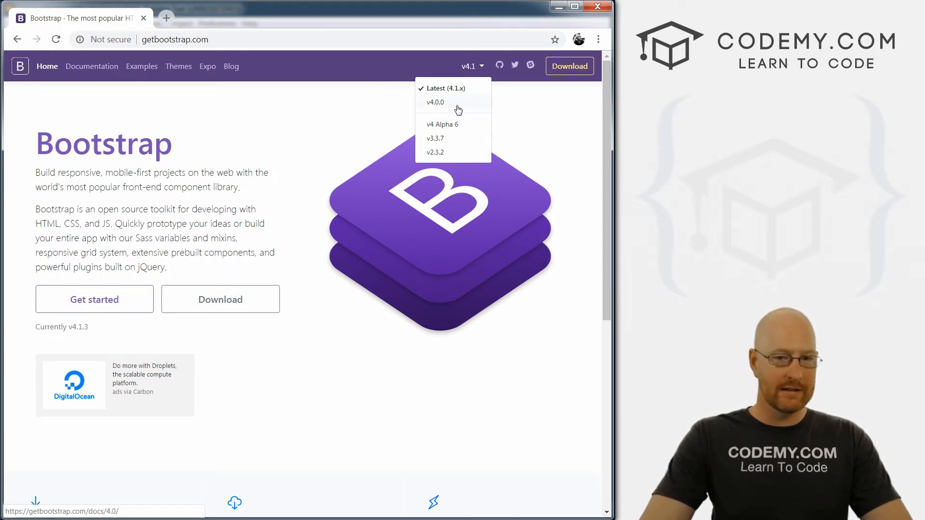
mouse_move(457, 95)
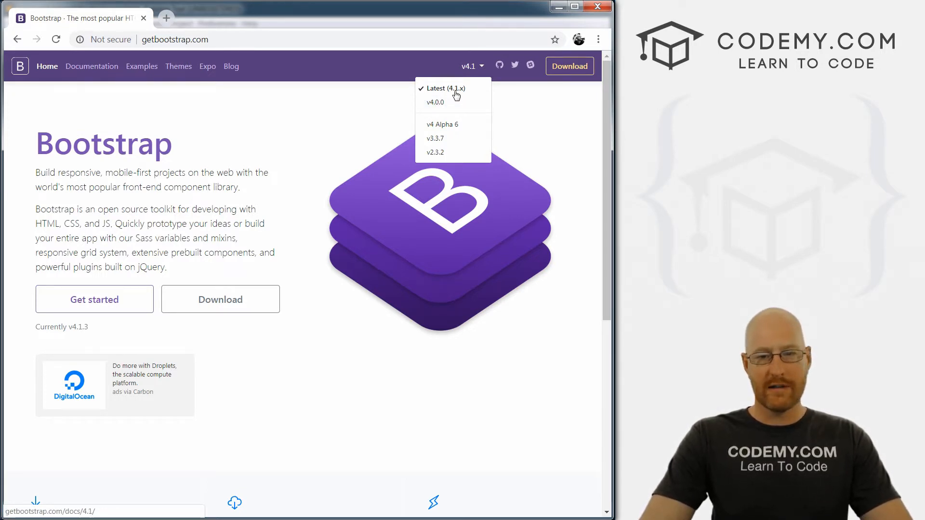
mouse_move(464, 95)
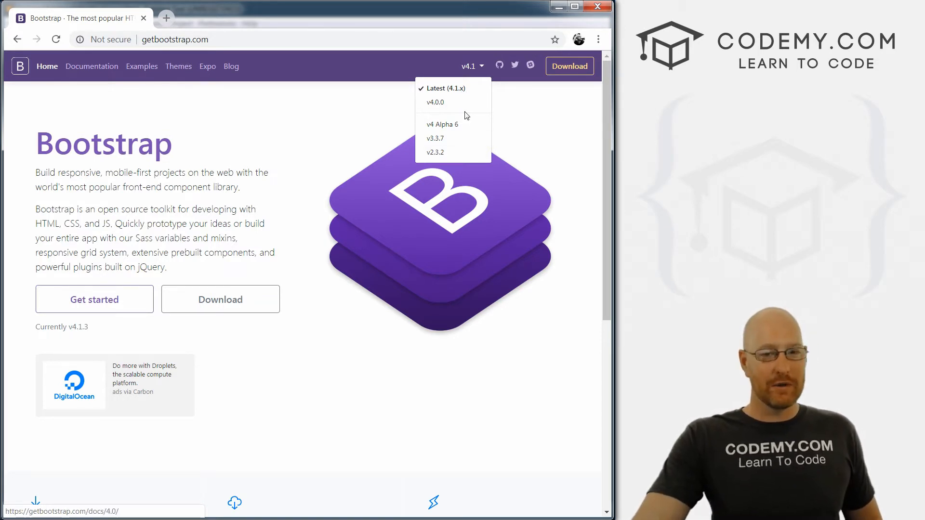
mouse_move(441, 143)
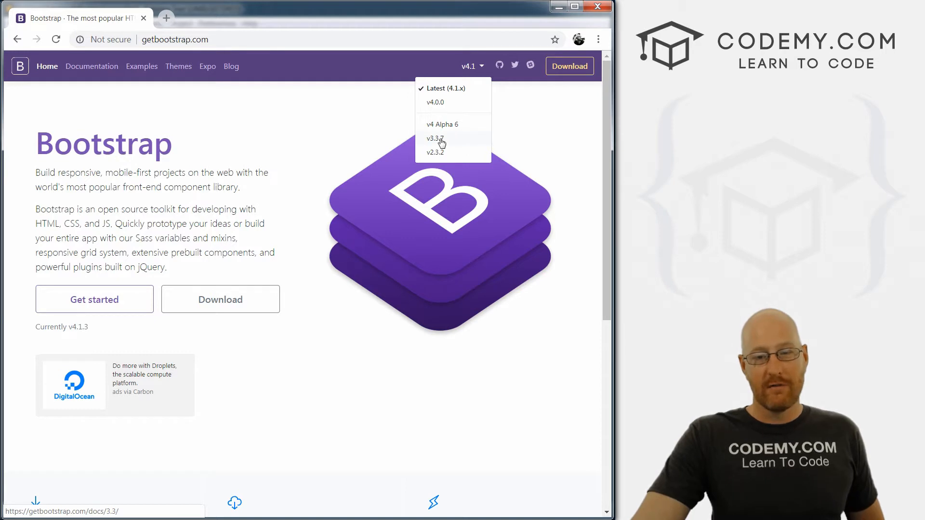
mouse_move(454, 141)
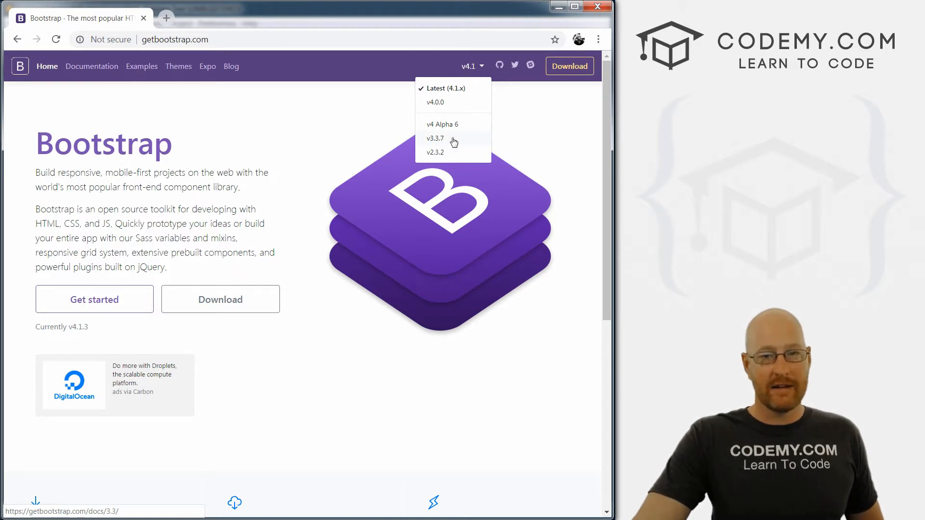
mouse_move(447, 124)
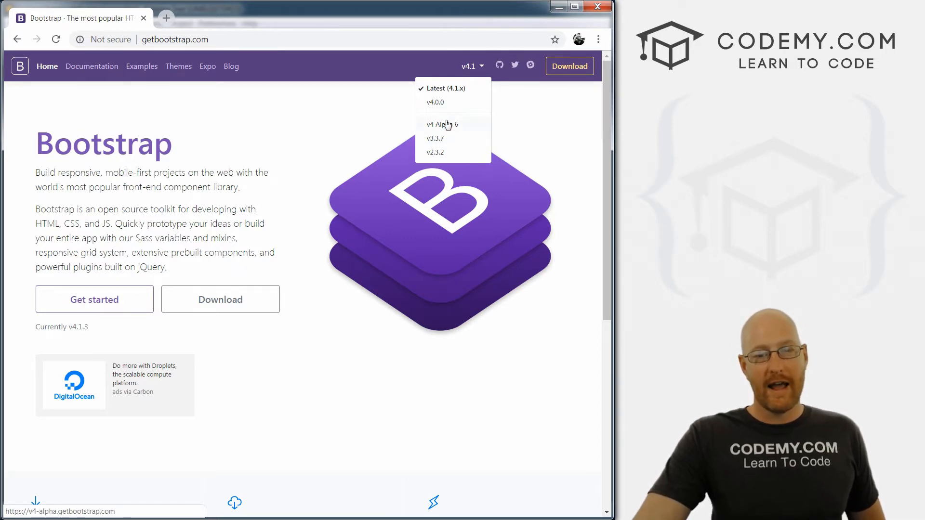
mouse_move(437, 141)
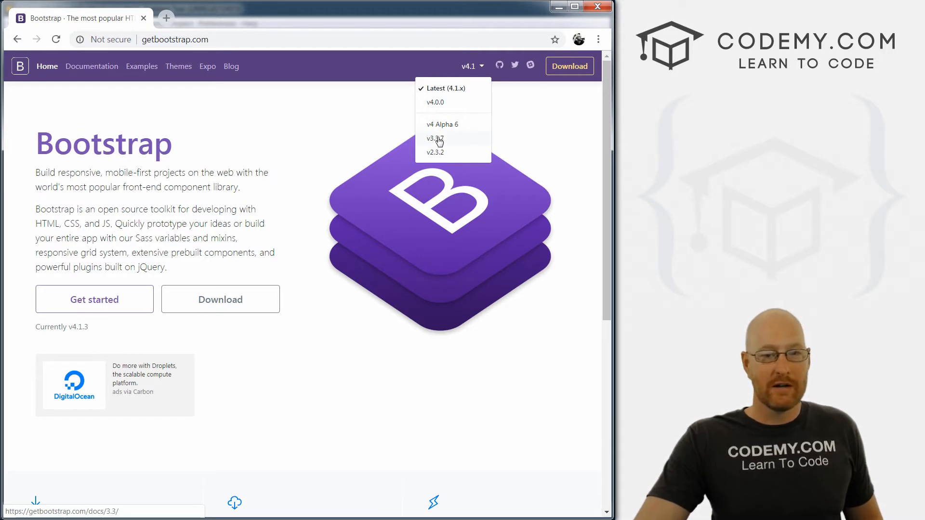
mouse_move(456, 139)
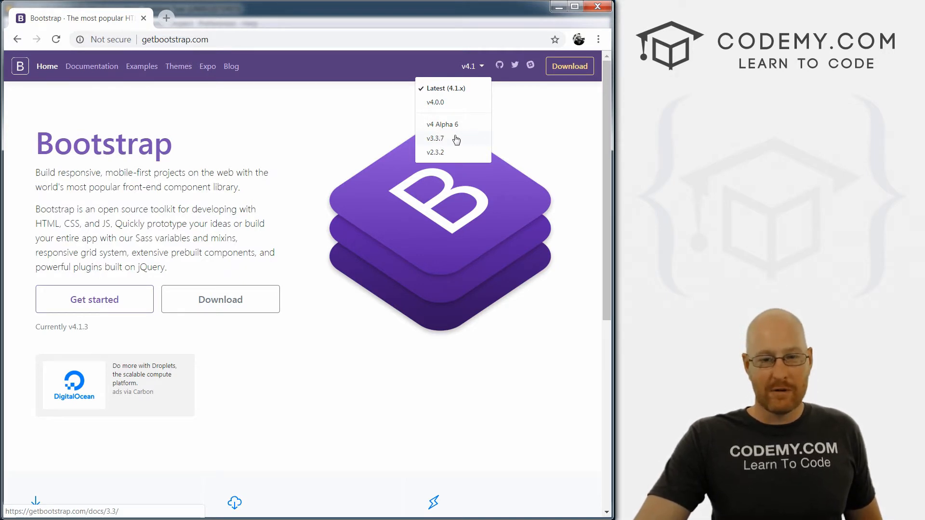
mouse_move(445, 141)
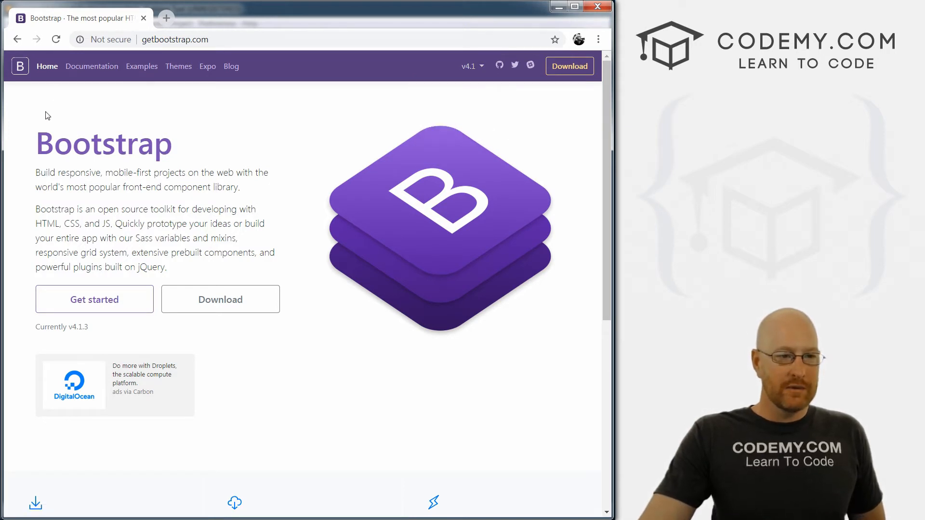
mouse_move(272, 313)
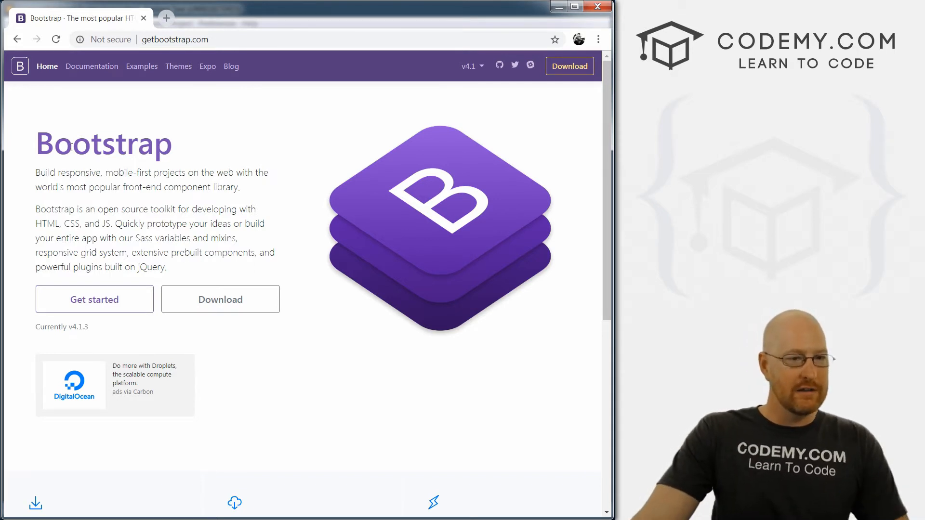
mouse_move(92, 304)
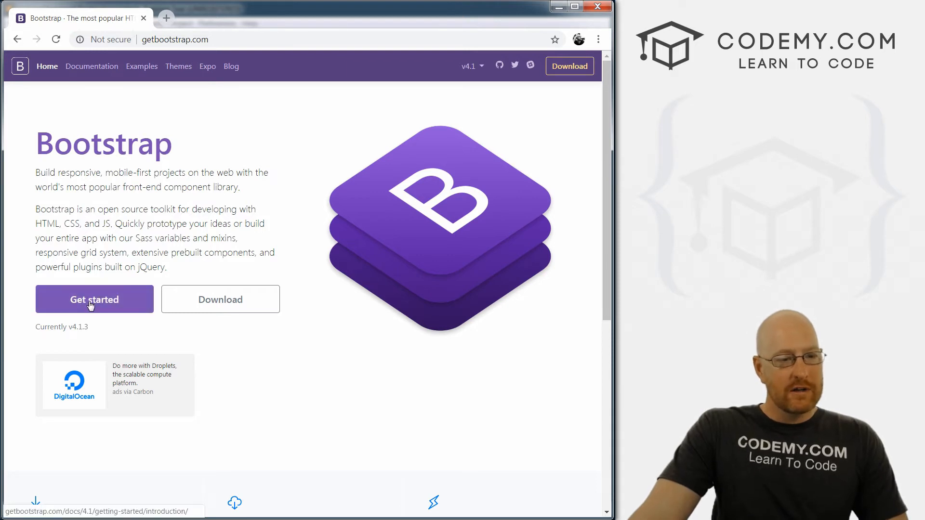
left_click(95, 299)
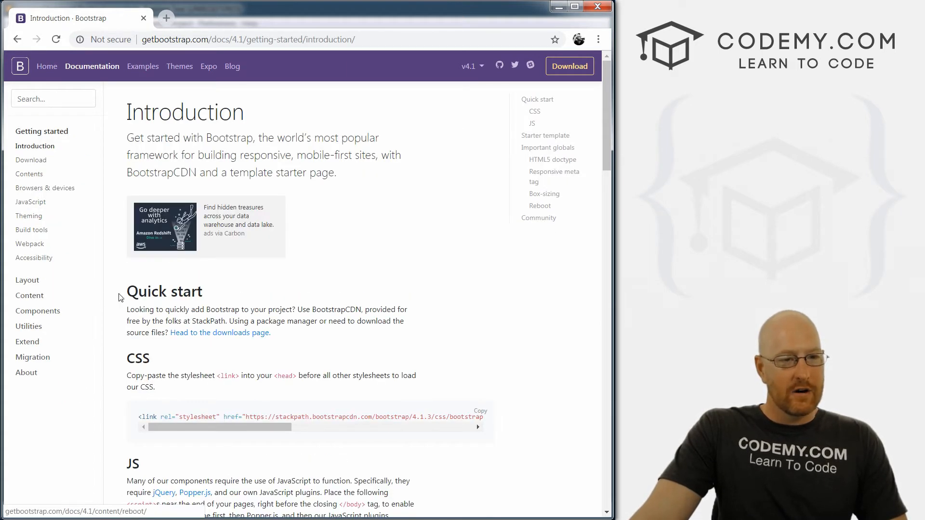
double_click(184, 112)
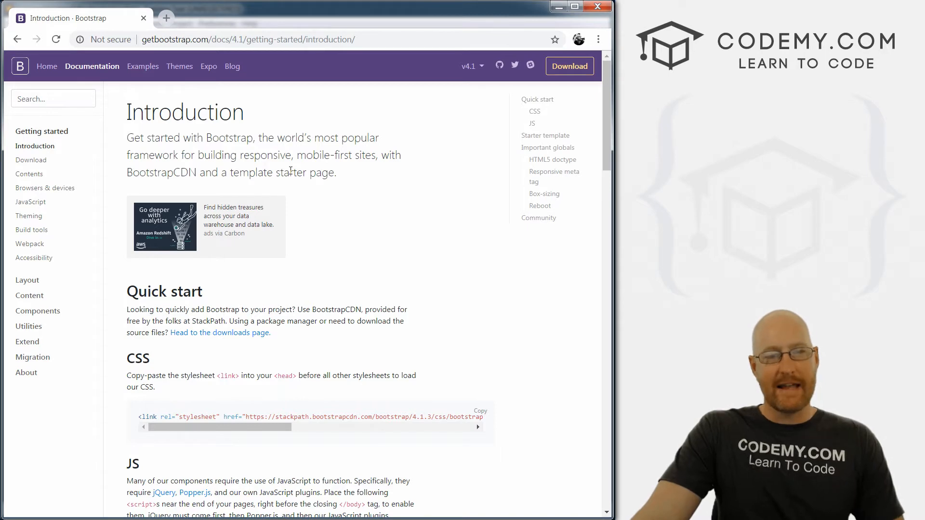
Scroll the Introduction page through Quick start, CSS and JS sections and return to the top
scroll("down", 3)
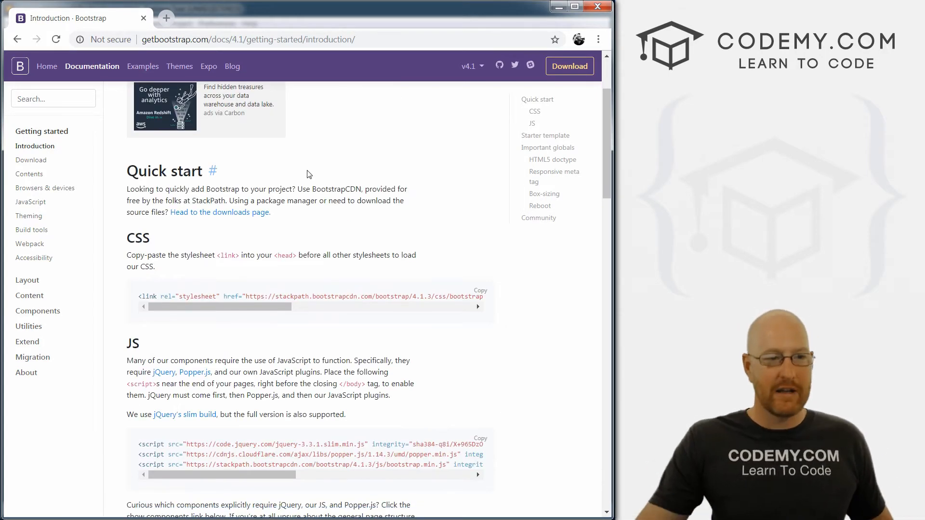
scroll("down", 3)
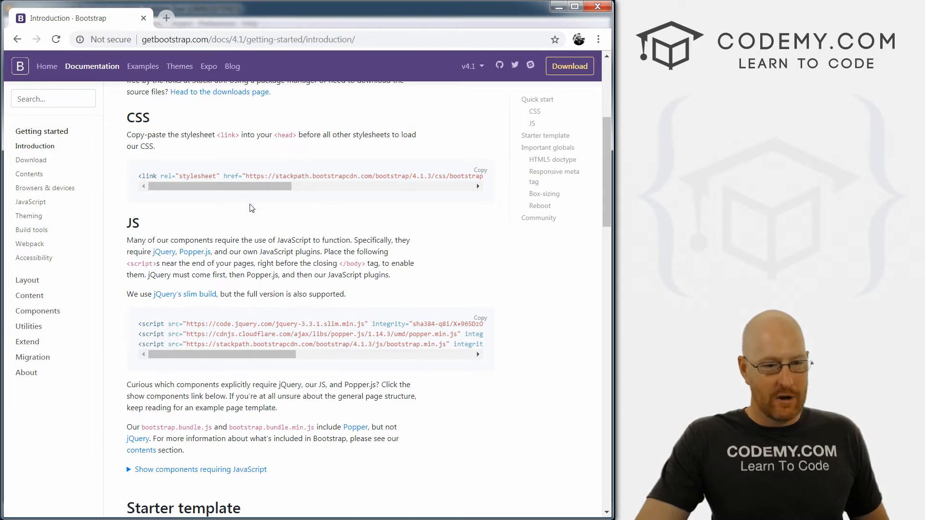
scroll("up", 3)
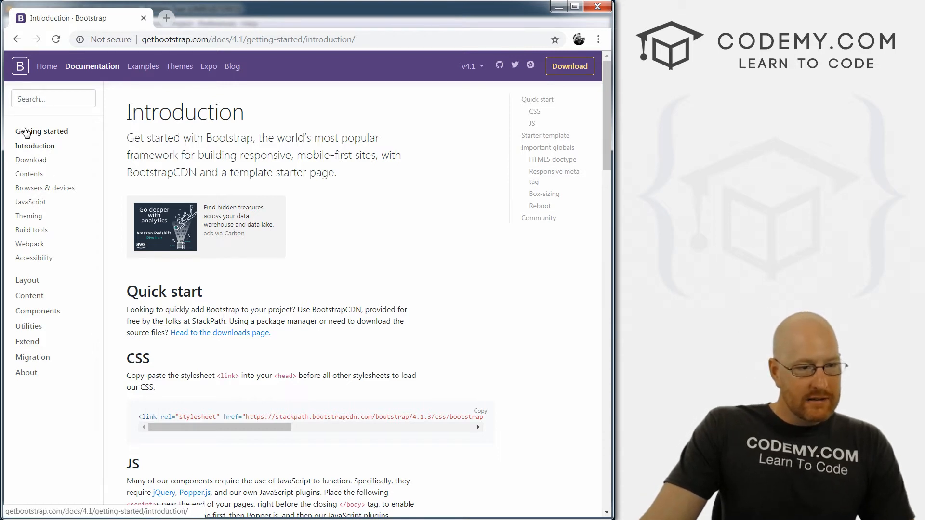
mouse_move(20, 153)
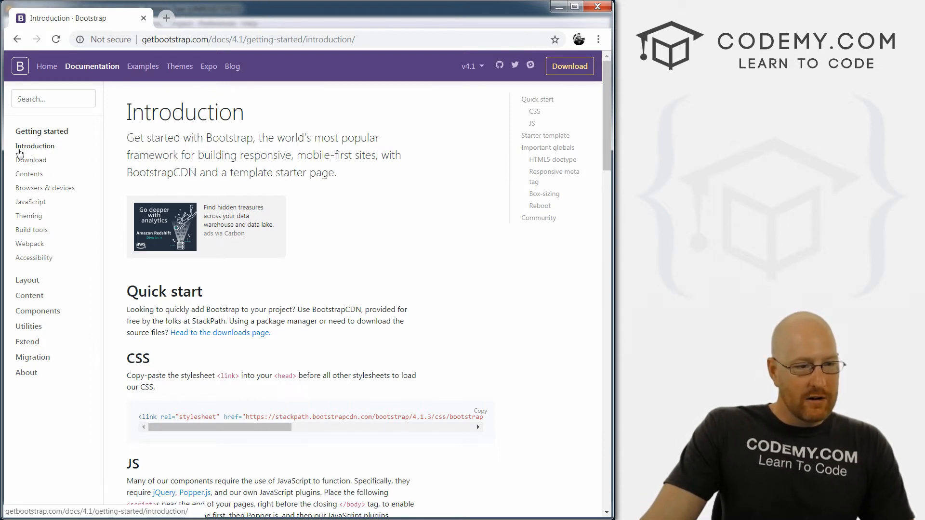
mouse_move(52, 275)
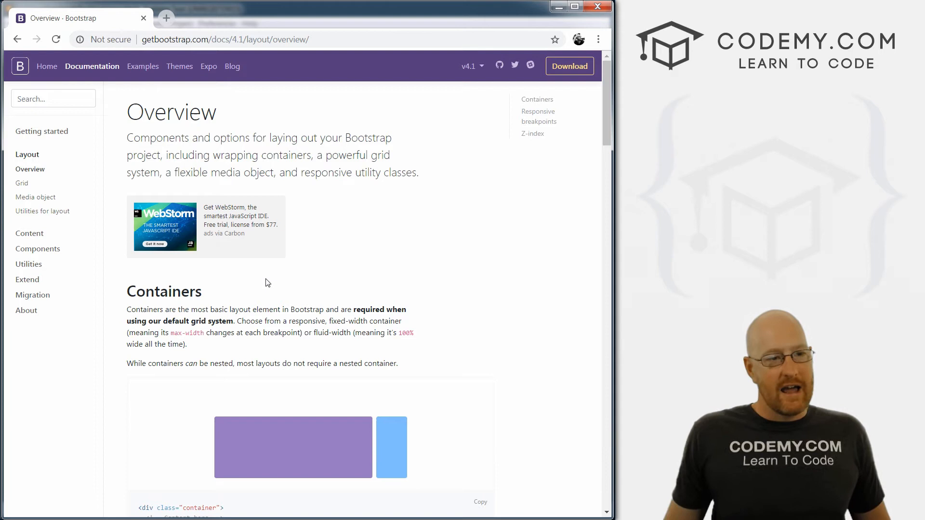
mouse_move(85, 182)
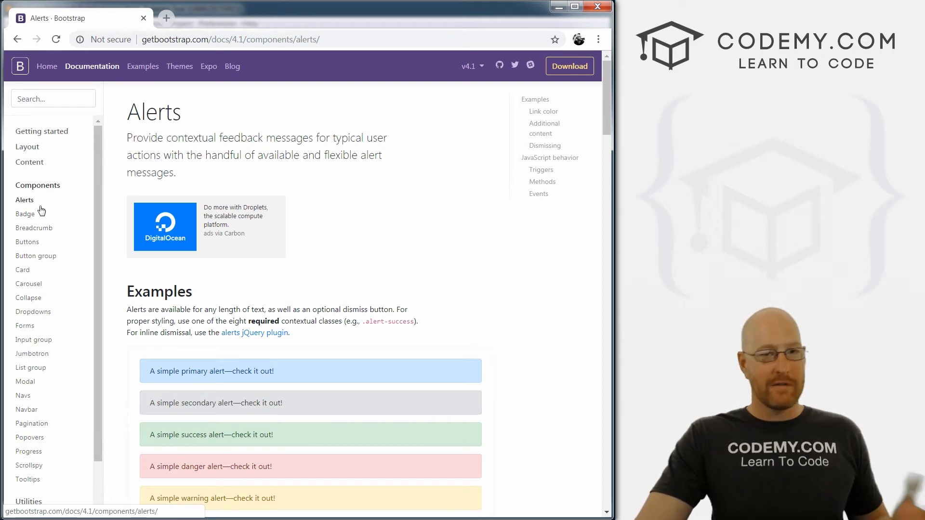
From Alerts, view the Buttons page, then Forms scrolled down to the example form and its markup
scroll("down", 3)
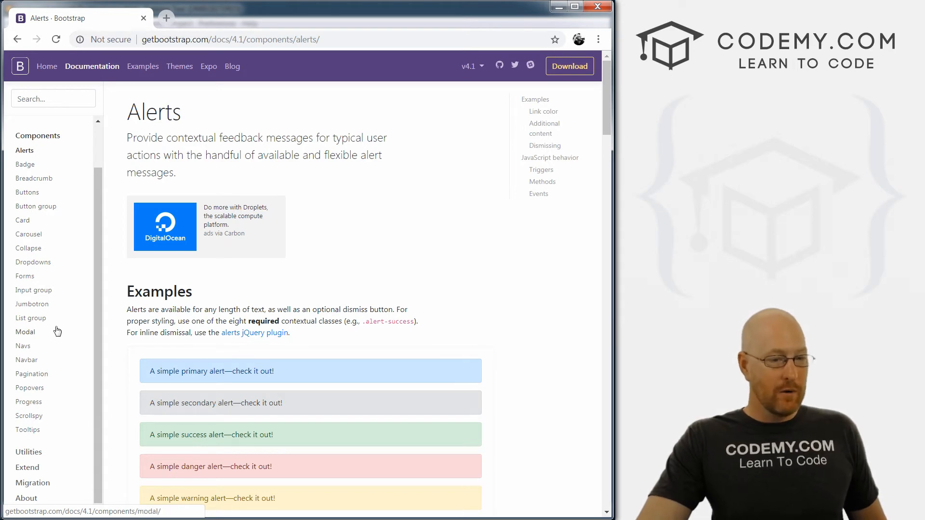
mouse_move(63, 173)
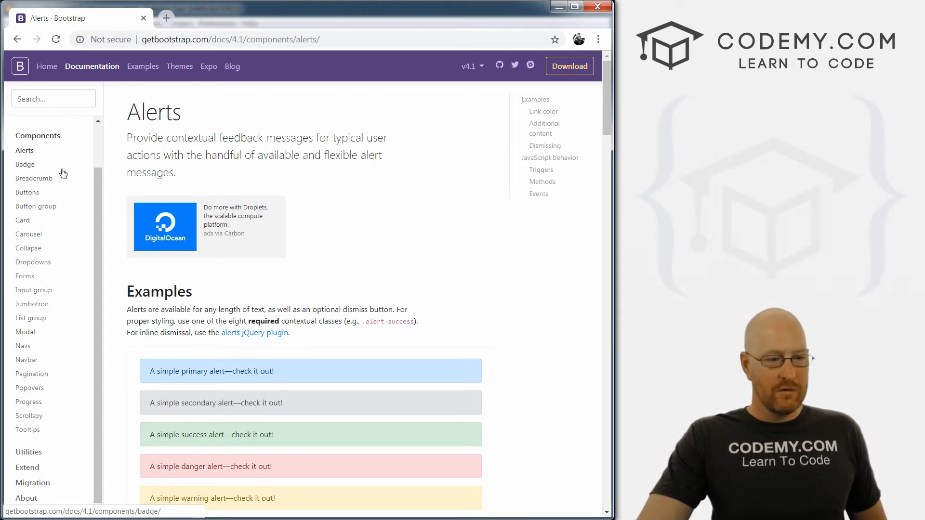
mouse_move(25, 198)
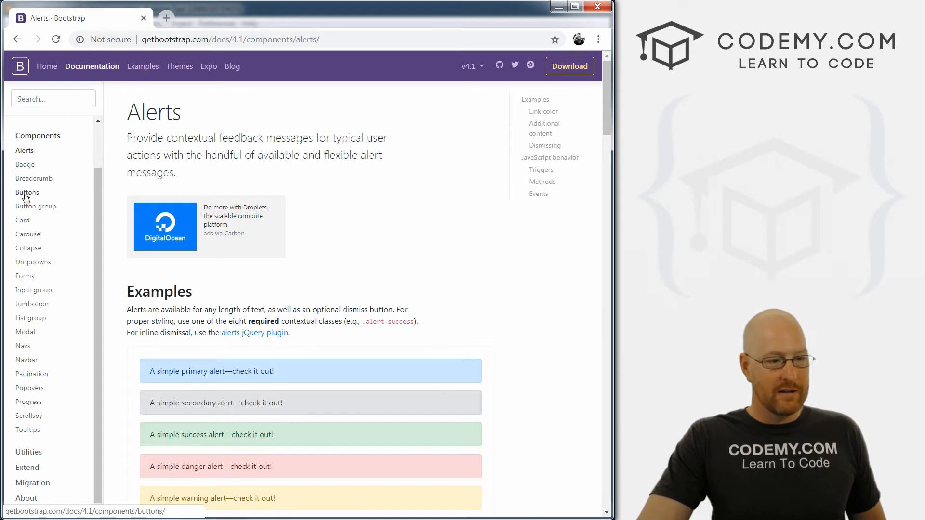
left_click(27, 191)
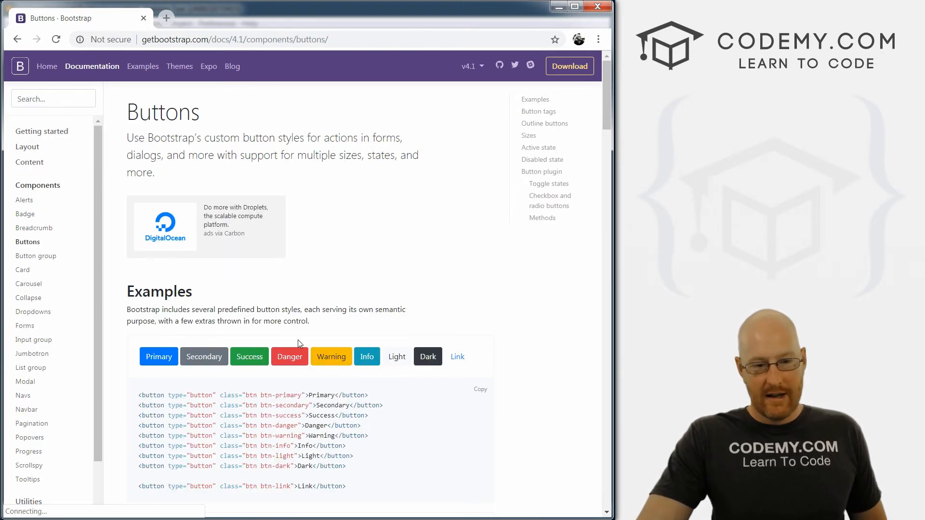
mouse_move(115, 274)
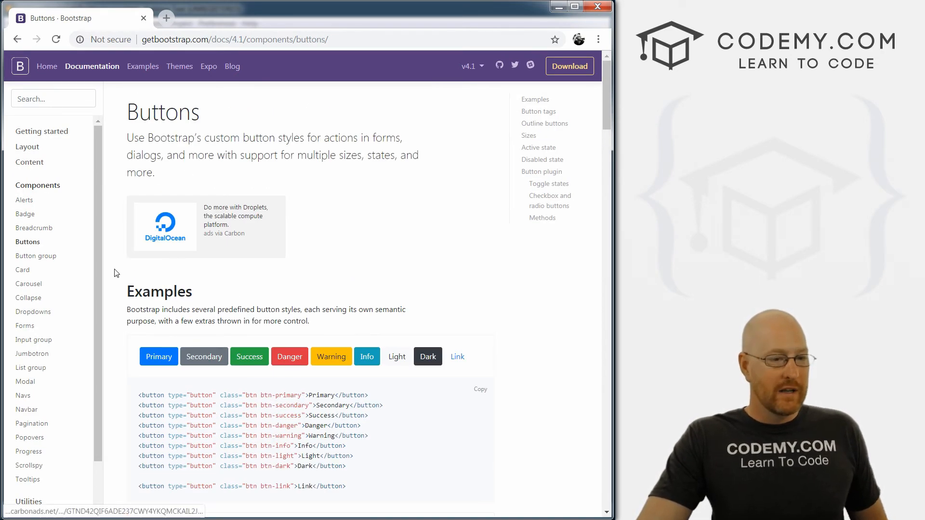
left_click(25, 326)
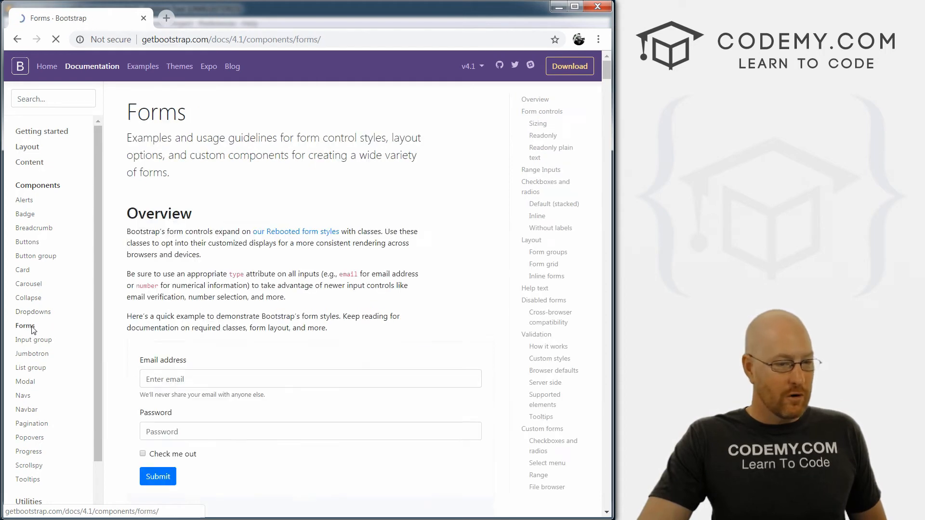
scroll("down", 3)
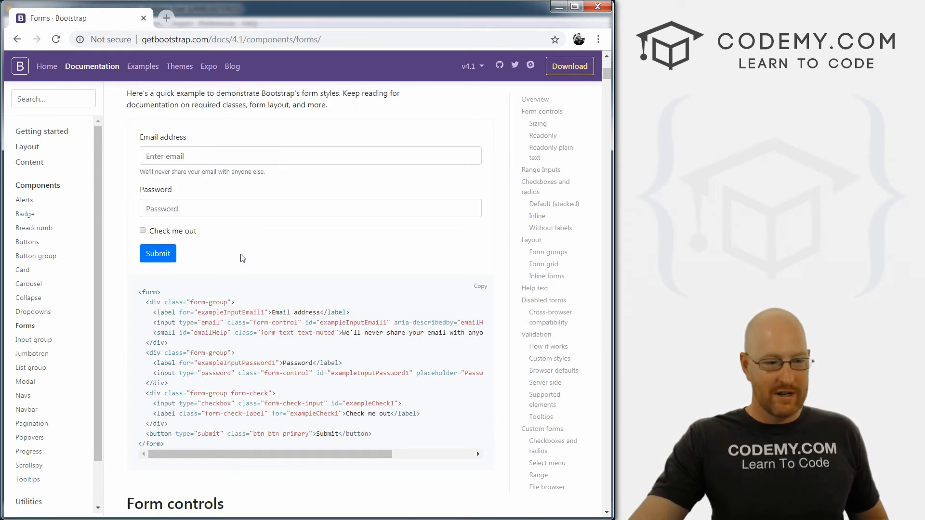
scroll("down", 3)
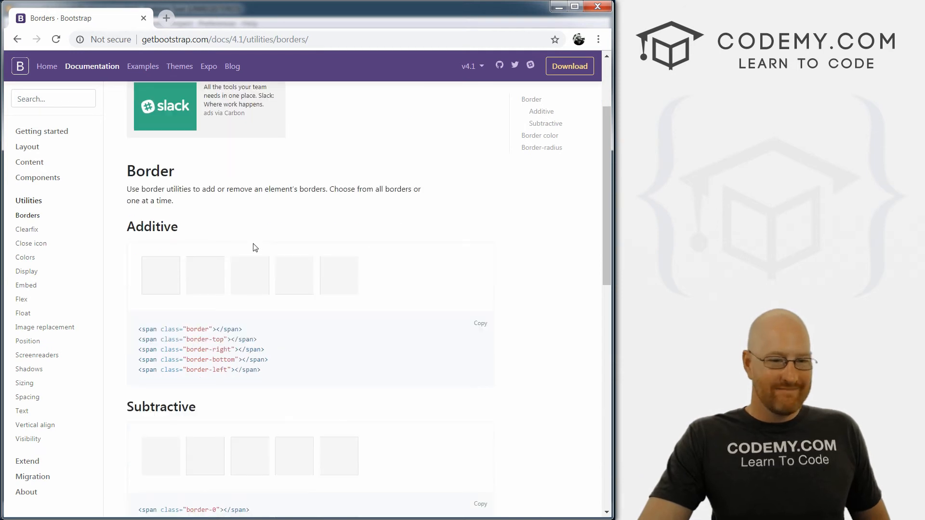
Scroll through the Borders utilities and Extend Approach pages, then go to the Migrating to v4 guide
scroll("down", 3)
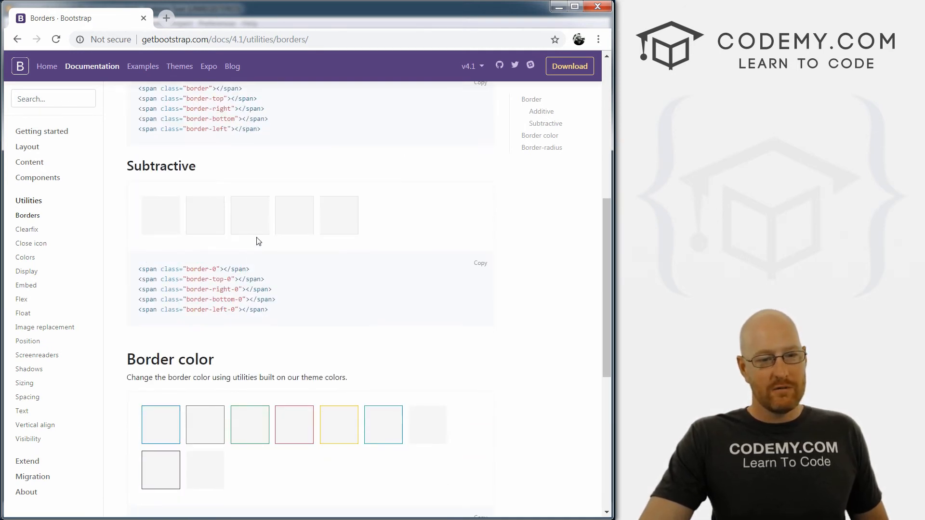
scroll("down", 3)
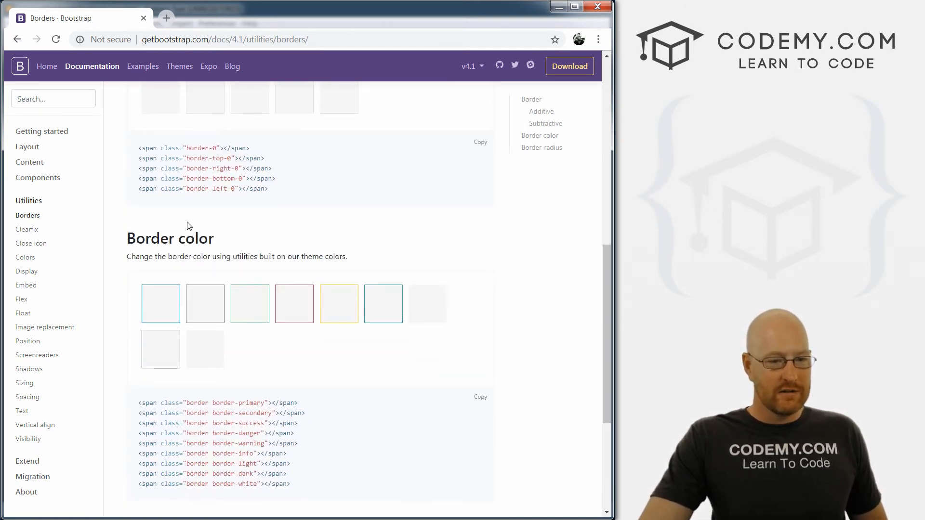
scroll("down", 3)
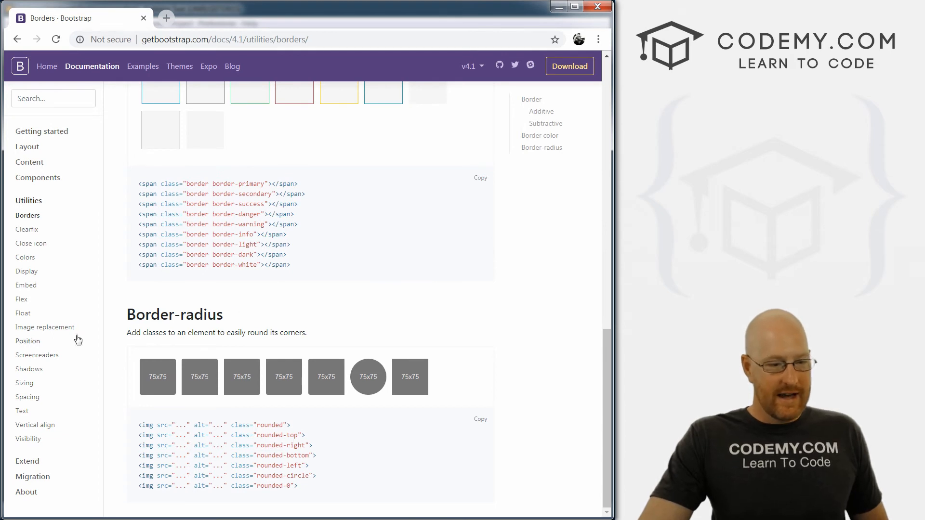
mouse_move(40, 241)
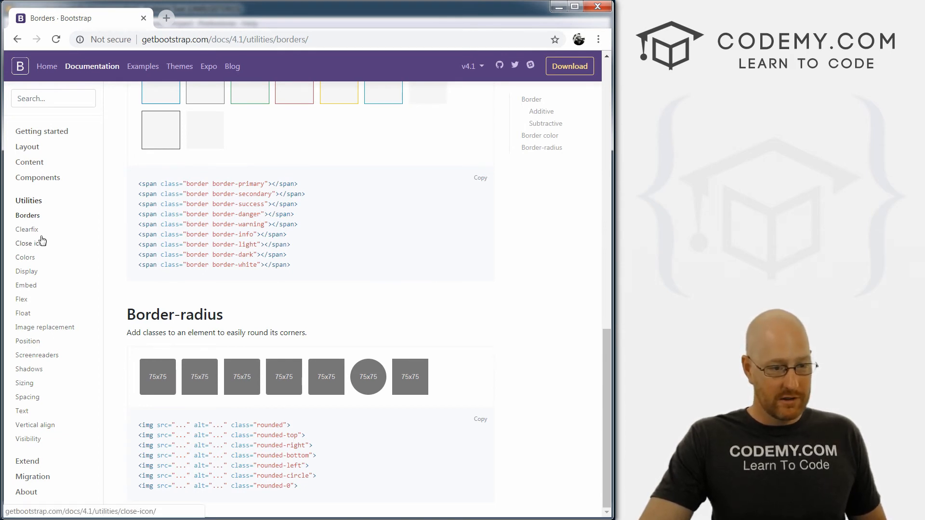
mouse_move(20, 222)
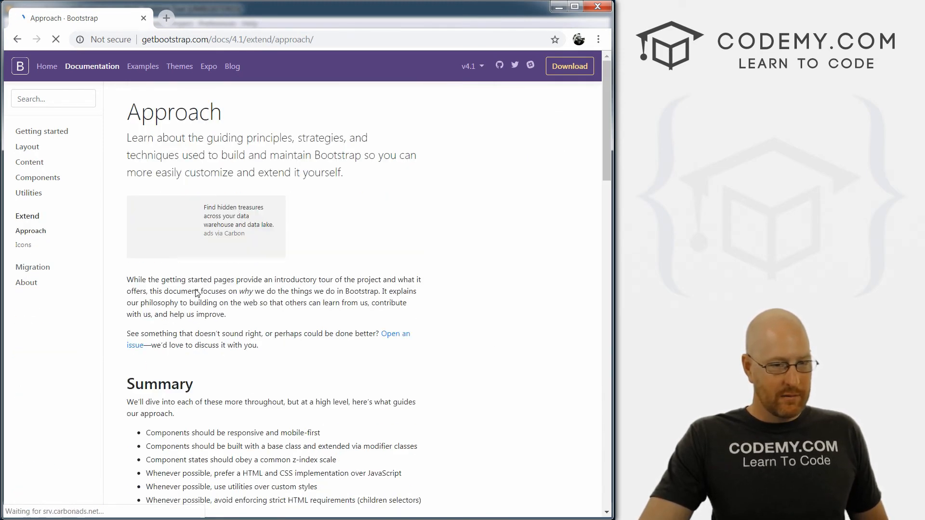
scroll("down", 3)
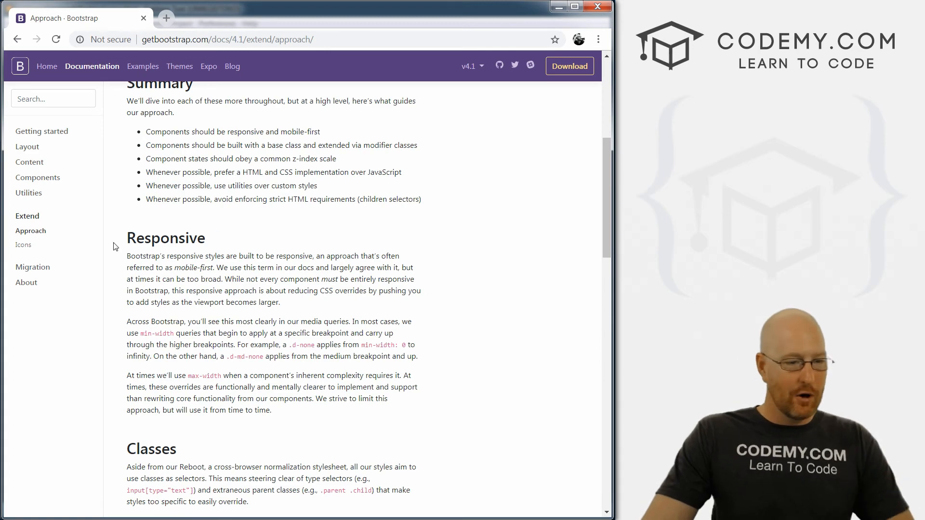
left_click(33, 267)
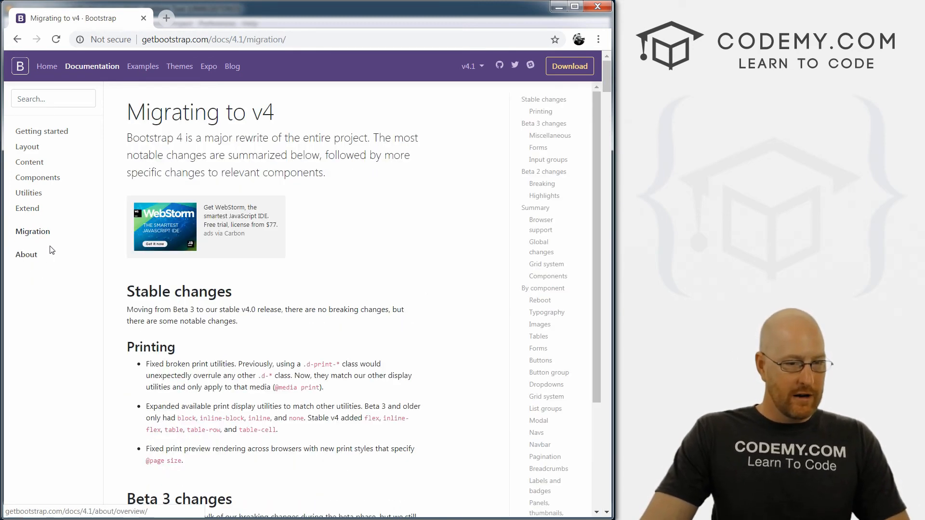
View the About Overview's Team, History and Get involved sections, then go to License FAQs
left_click(26, 254)
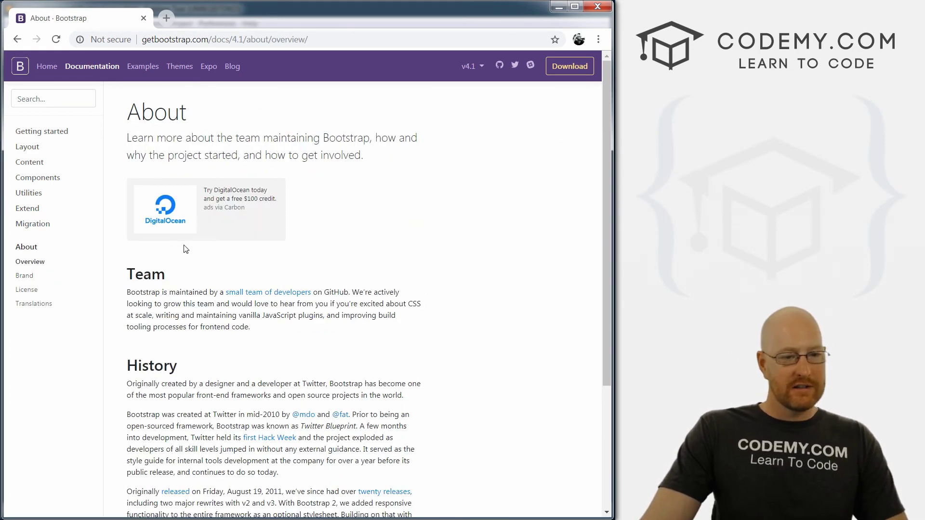
mouse_move(320, 264)
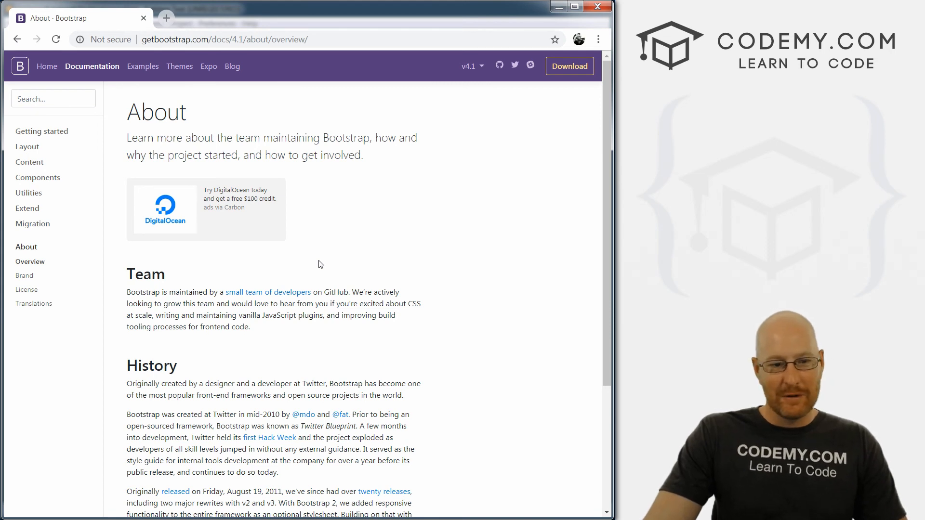
scroll("down", 3)
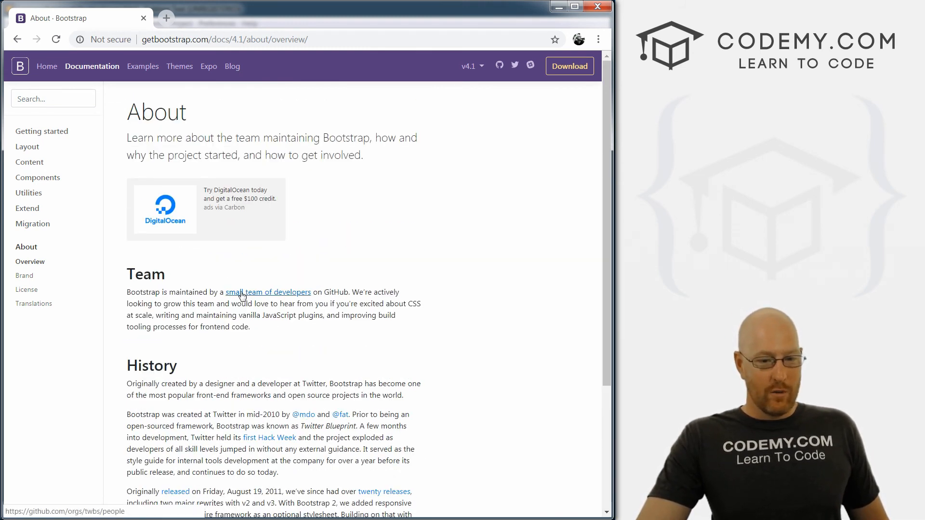
scroll("down", 3)
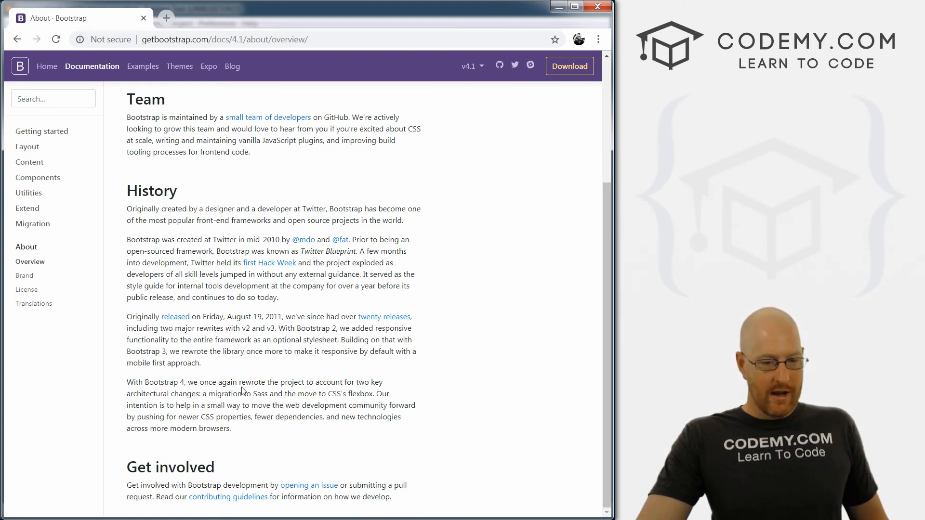
mouse_move(45, 296)
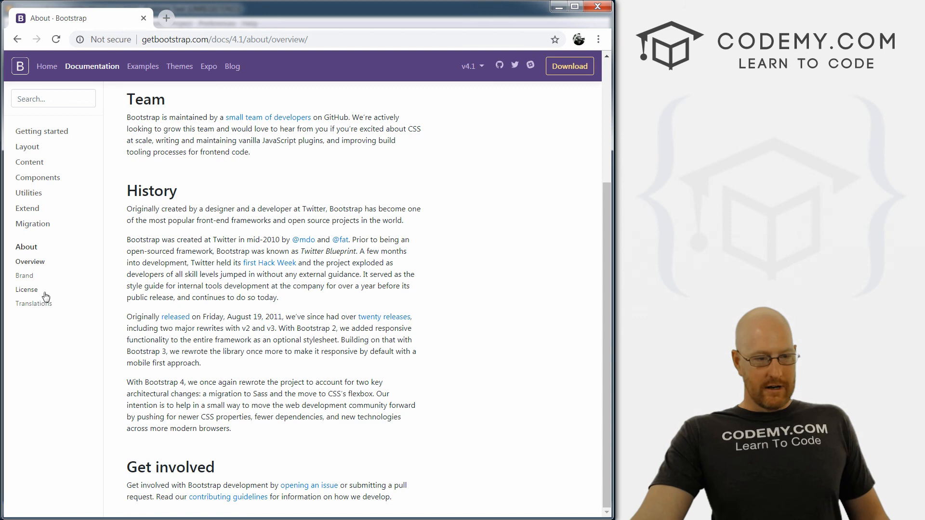
left_click(27, 289)
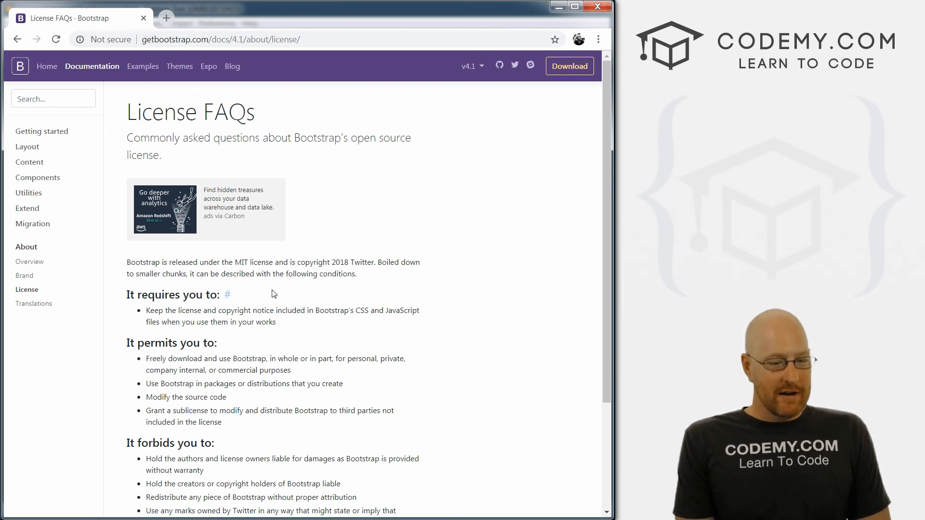
mouse_move(231, 178)
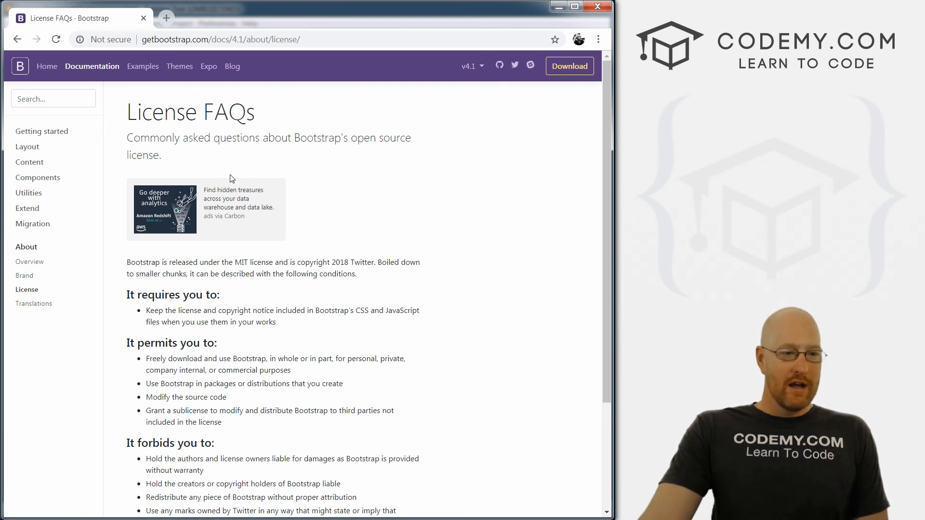
mouse_move(72, 139)
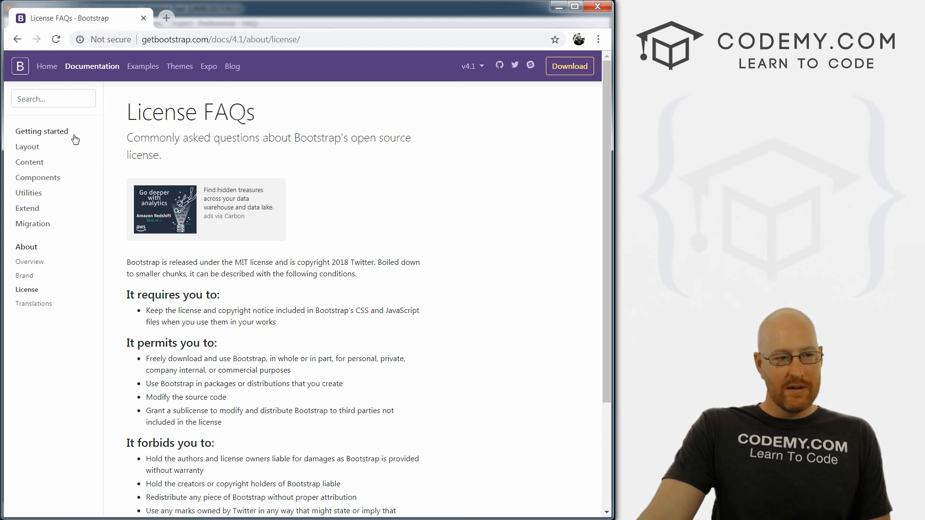
mouse_move(62, 138)
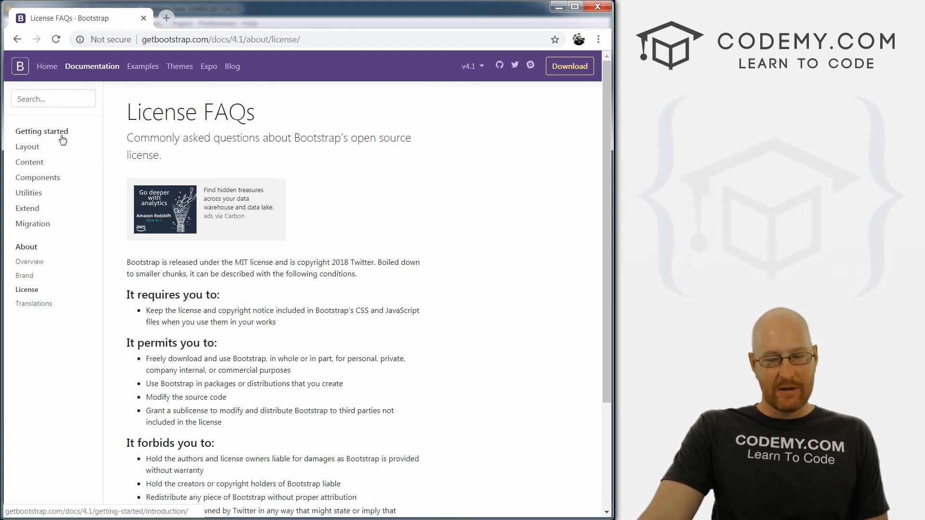